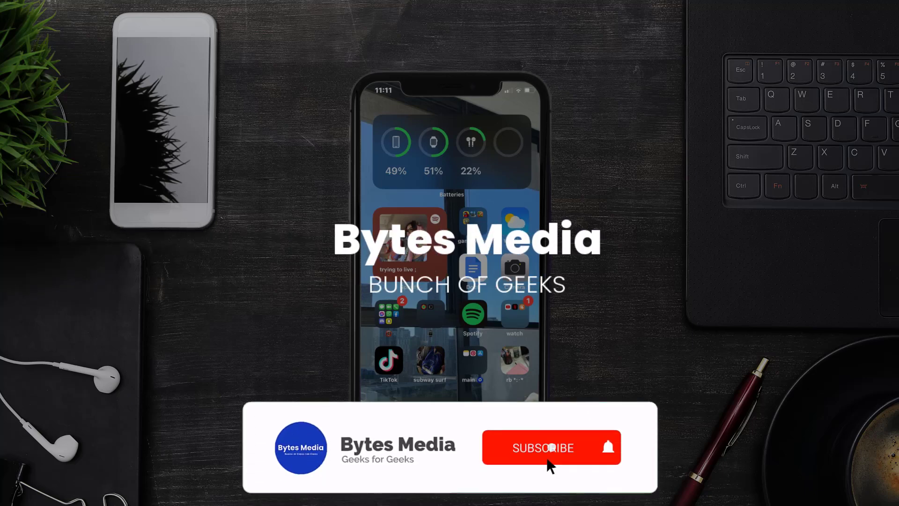
- Launch the App Store on the iPhone, landing on the Today tab
{"action": "left_click", "coordinate": [542, 447]}
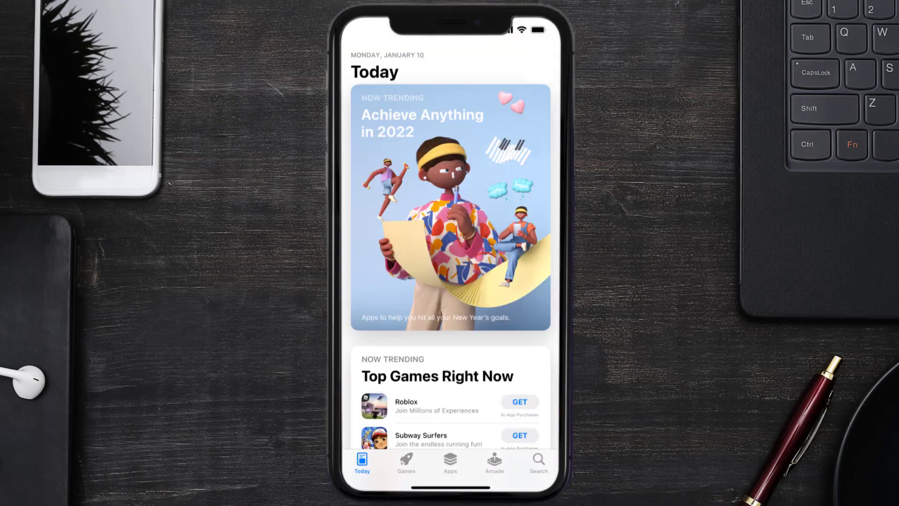
- Search the App Store for 'root insurance' and update Root: Better car insurance
{"action": "left_click", "coordinate": [537, 462]}
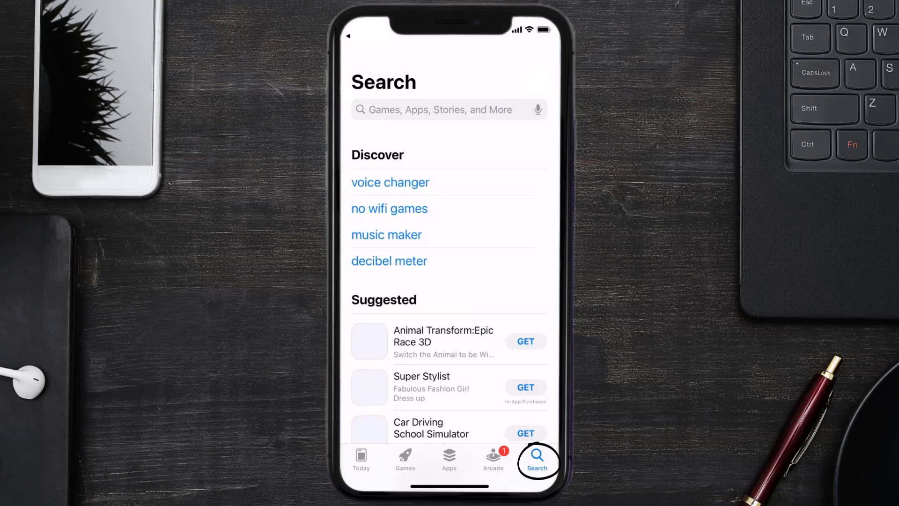
{"action": "type", "text": "root insurance"}
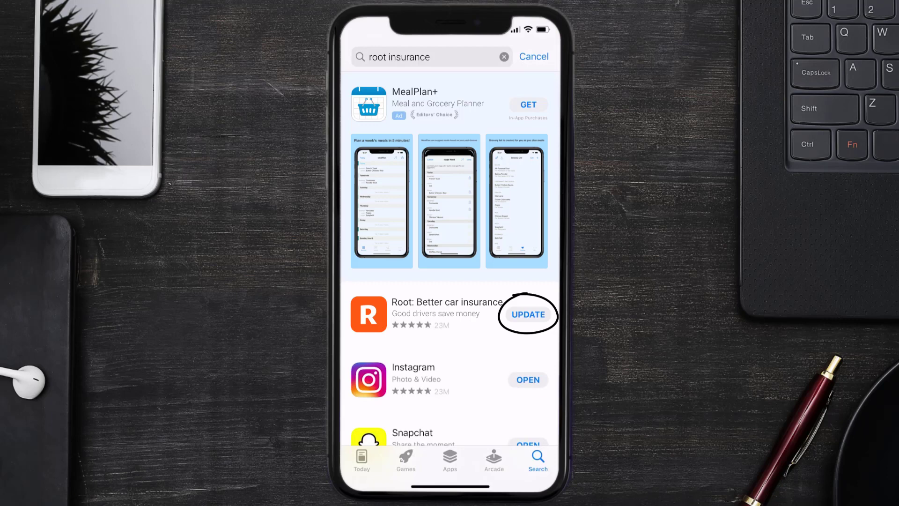
{"action": "left_click", "coordinate": [526, 314]}
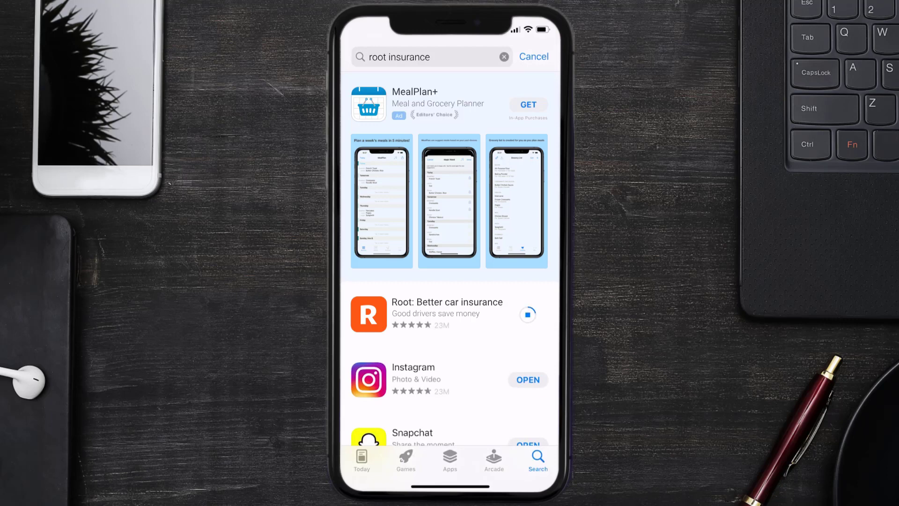
{"action": "left_click", "coordinate": [528, 314]}
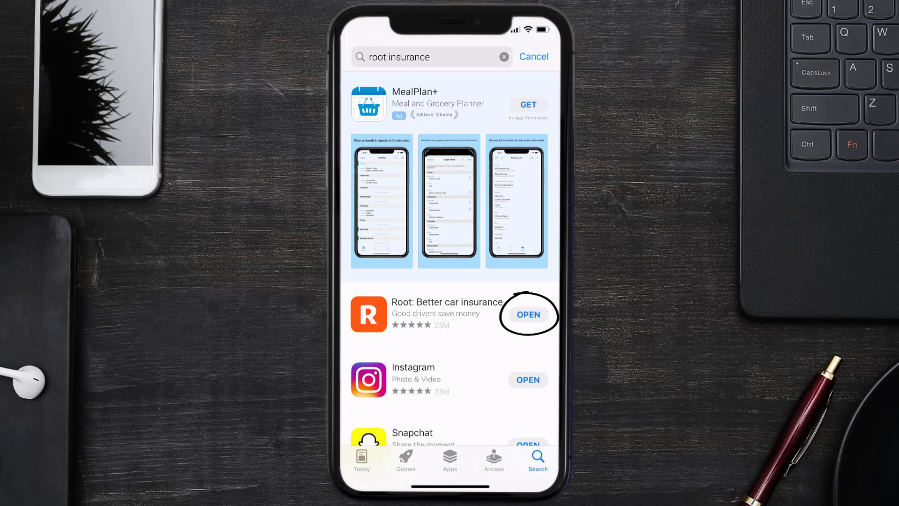
{"action": "type", "text": "ap"}
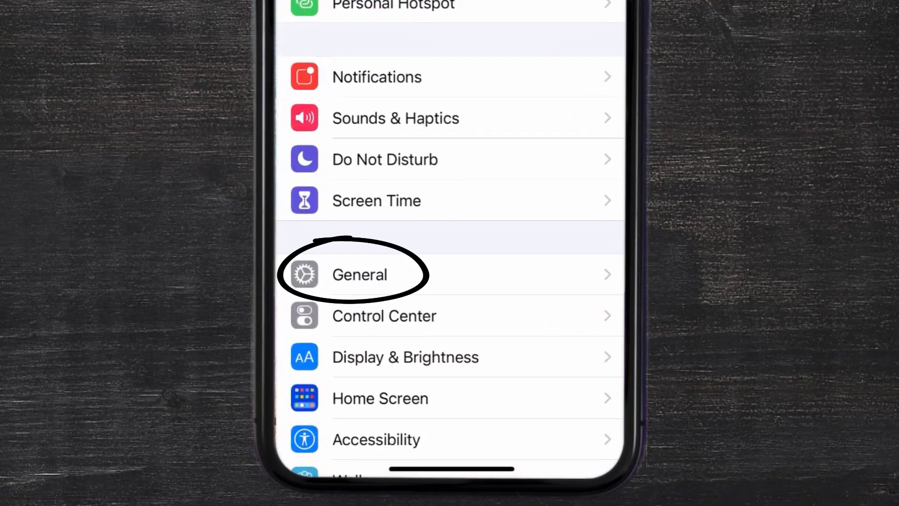
- Open Root's page under General > iPhone Storage, showing 231.3 MB app and 303.1 MB data
{"action": "left_click", "coordinate": [360, 274]}
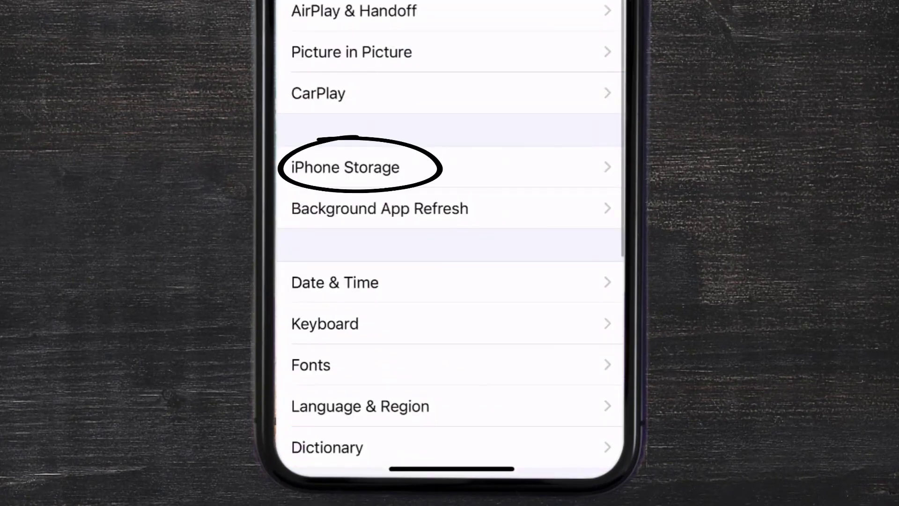
{"action": "left_click", "coordinate": [344, 167]}
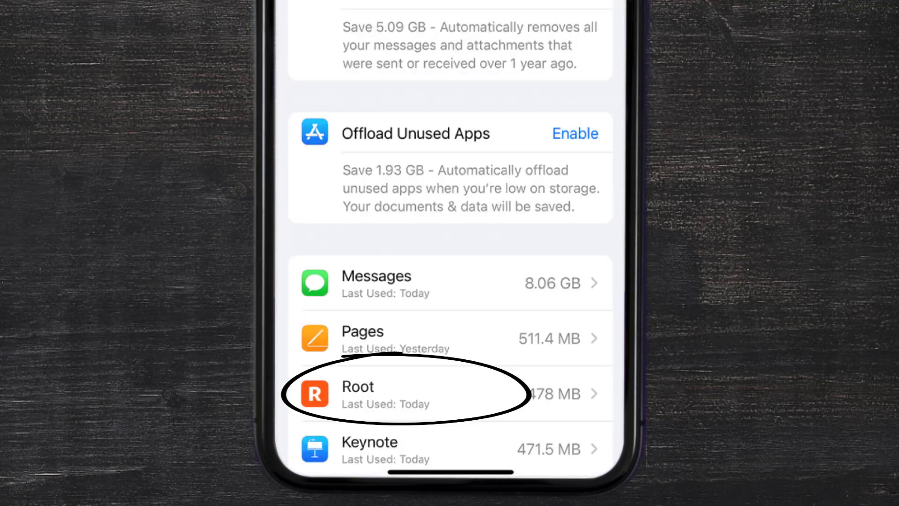
{"action": "left_click", "coordinate": [402, 394]}
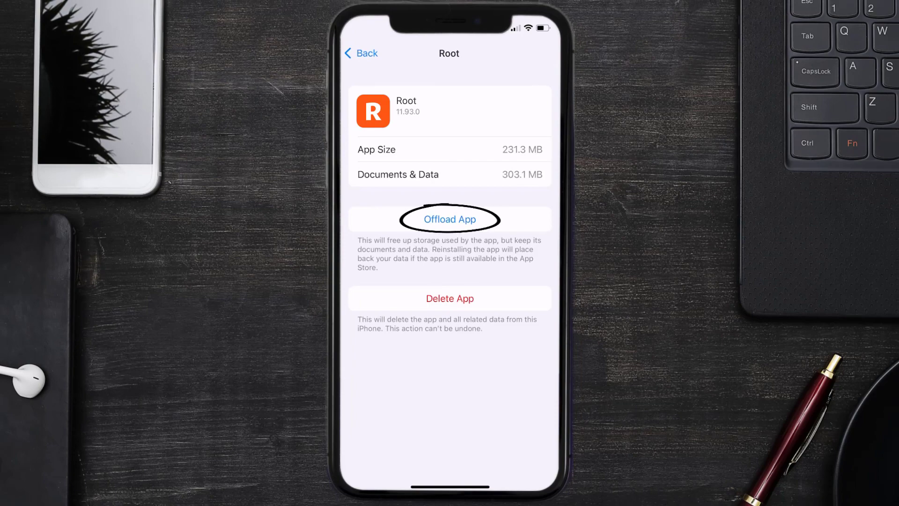
- Offload Root while keeping its documents and data, then reinstall it
{"action": "left_click", "coordinate": [450, 220]}
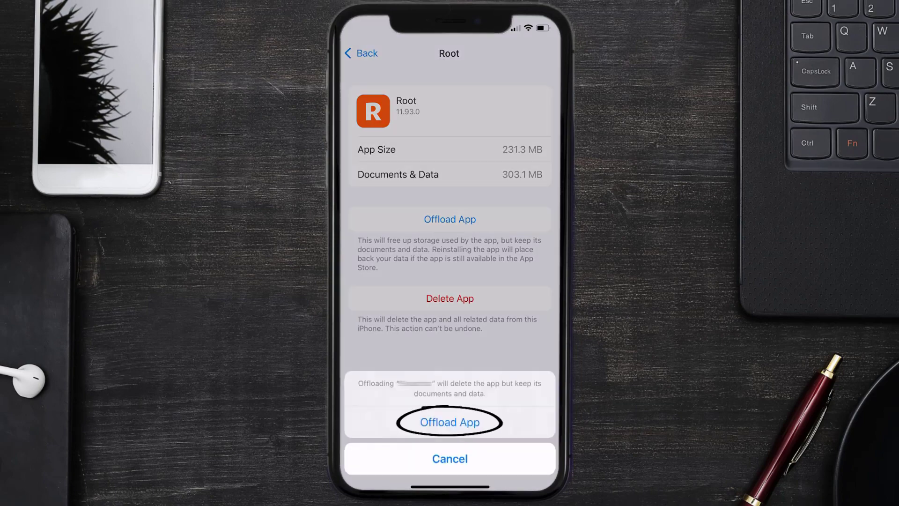
{"action": "left_click", "coordinate": [449, 421]}
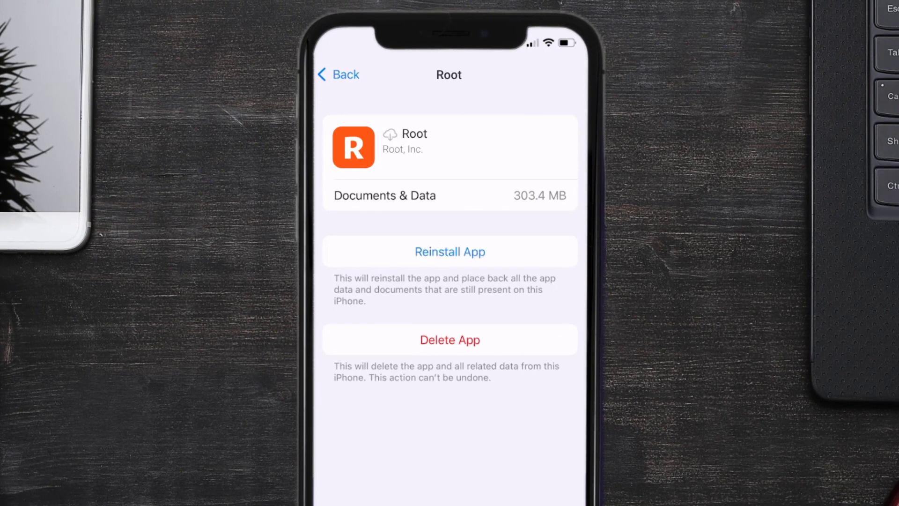
{"action": "left_click", "coordinate": [449, 252]}
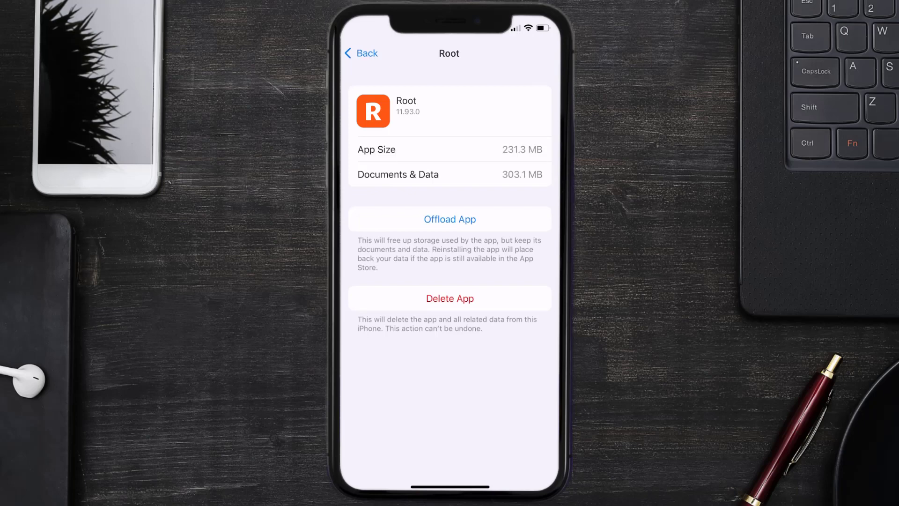
- Delete Root and all its data from its iPhone Storage page
{"action": "left_click", "coordinate": [450, 298]}
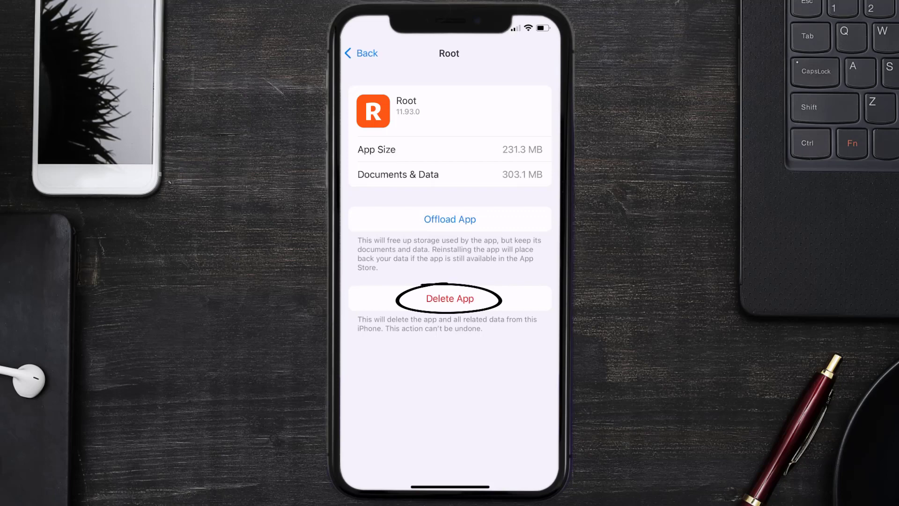
{"action": "left_click", "coordinate": [449, 298]}
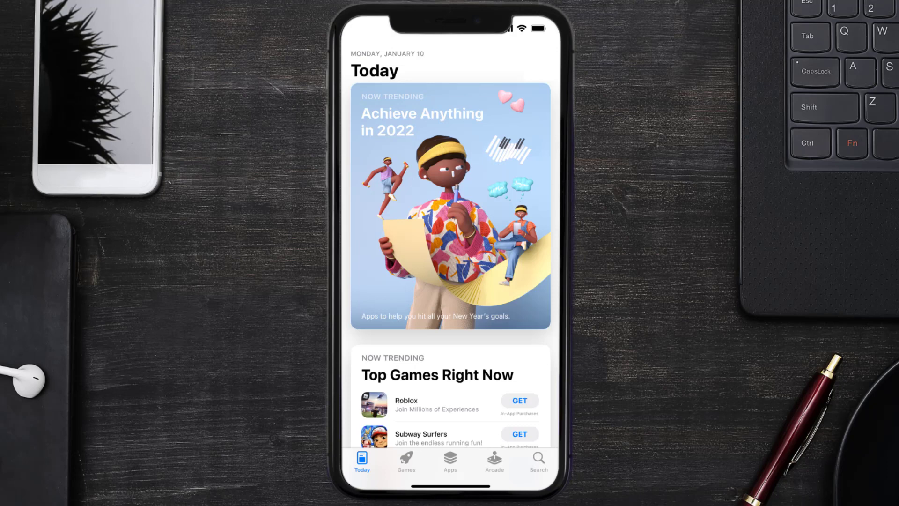
- Search 'root insurance' and download Root: Better car insurance again with GET
{"action": "left_click", "coordinate": [537, 462]}
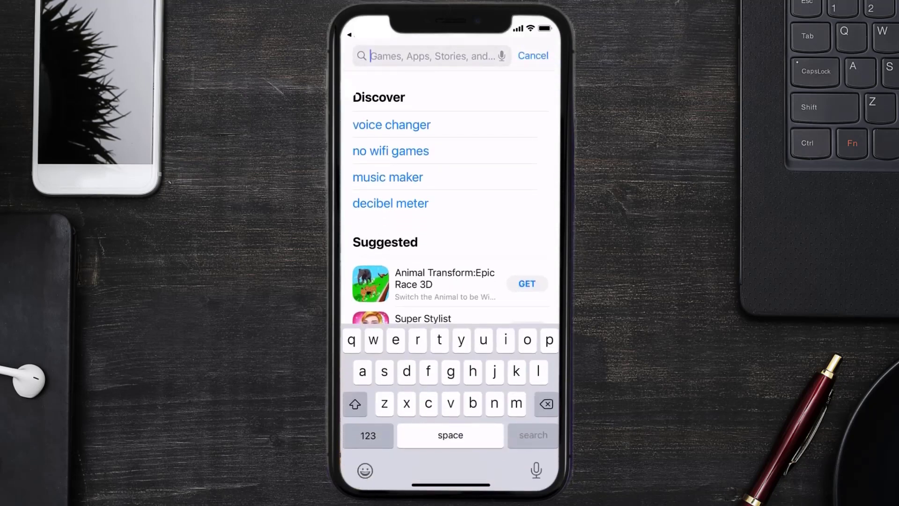
{"action": "type", "text": "root insurance"}
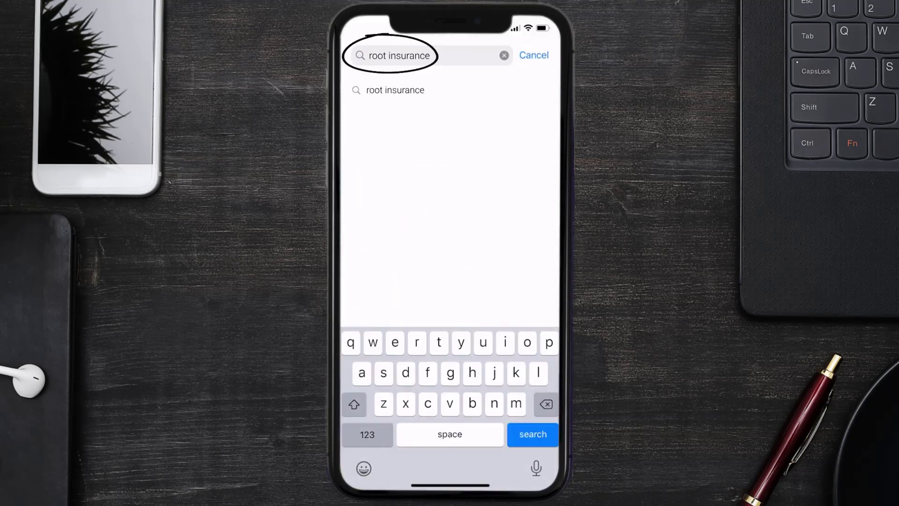
{"action": "left_click", "coordinate": [532, 434]}
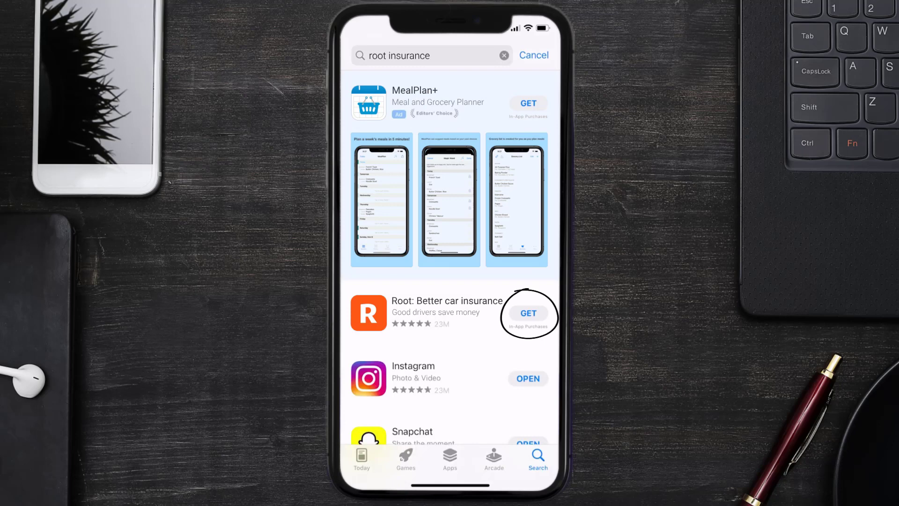
{"action": "left_click", "coordinate": [528, 313]}
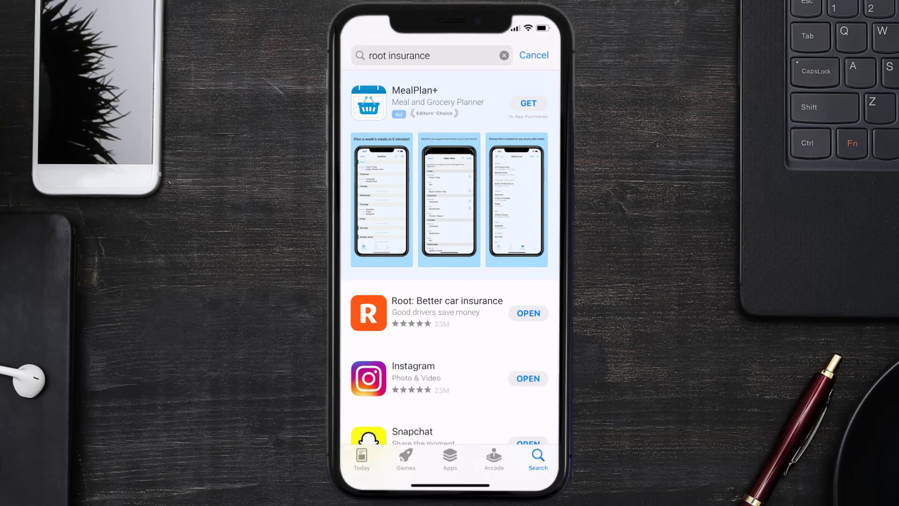
{"action": "left_click", "coordinate": [542, 278]}
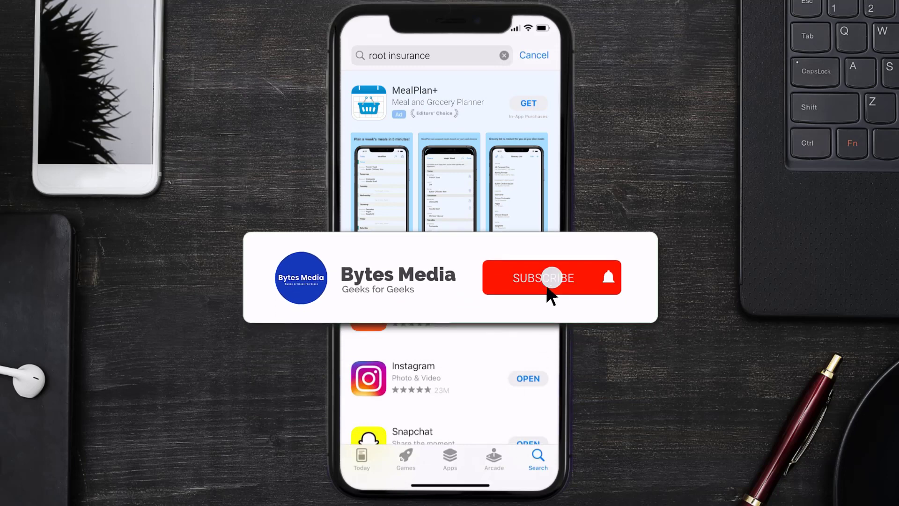
{"action": "left_click", "coordinate": [543, 279]}
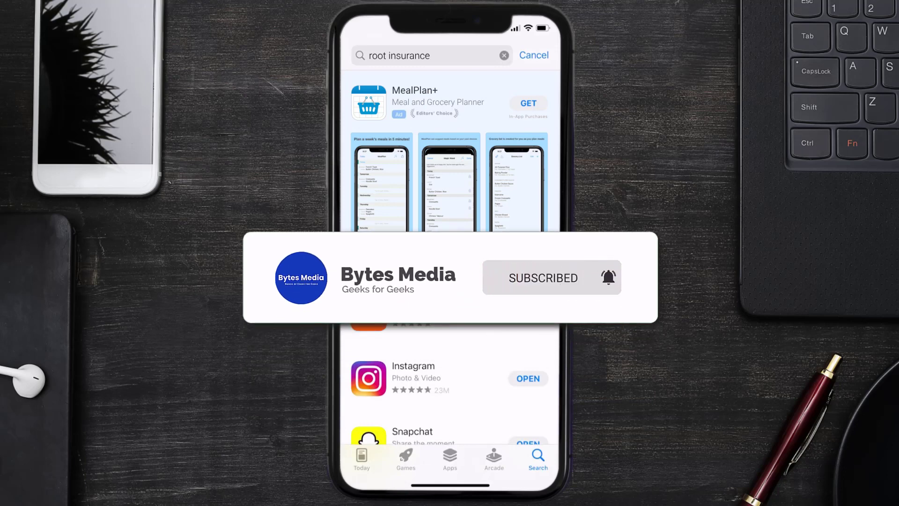